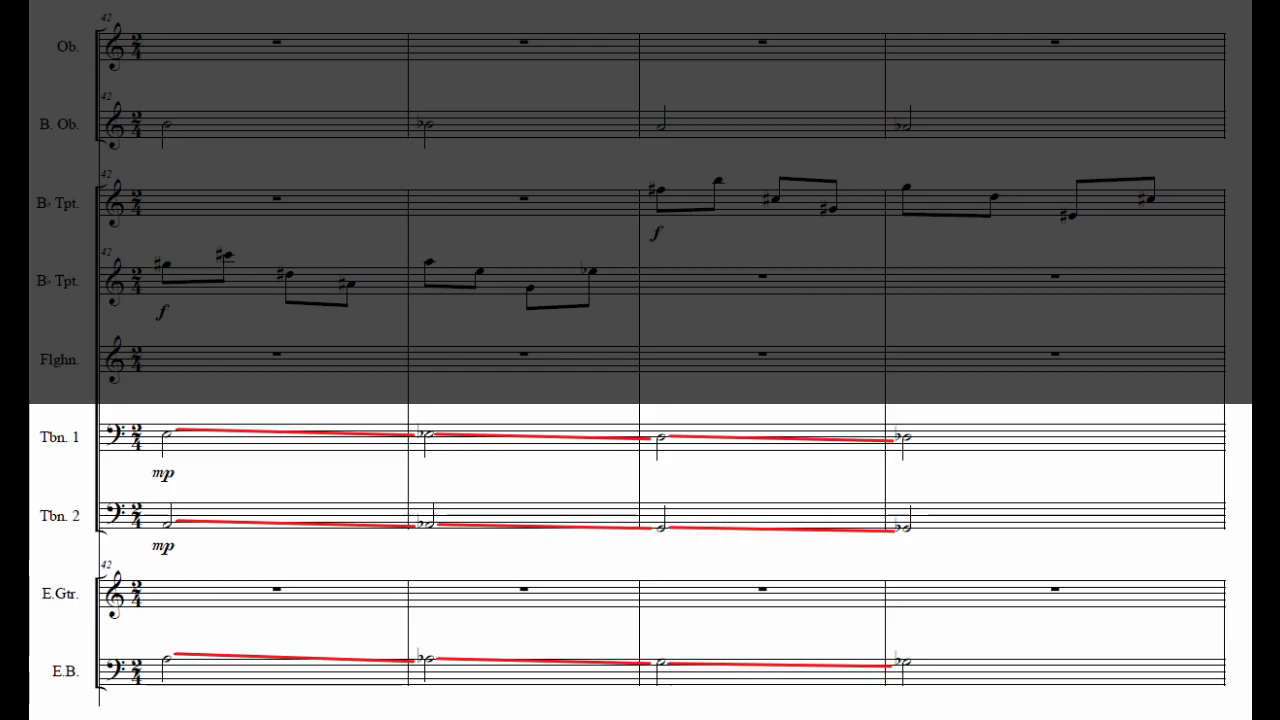
{"action": "scroll", "scroll_direction": "down", "scroll_amount": 3}
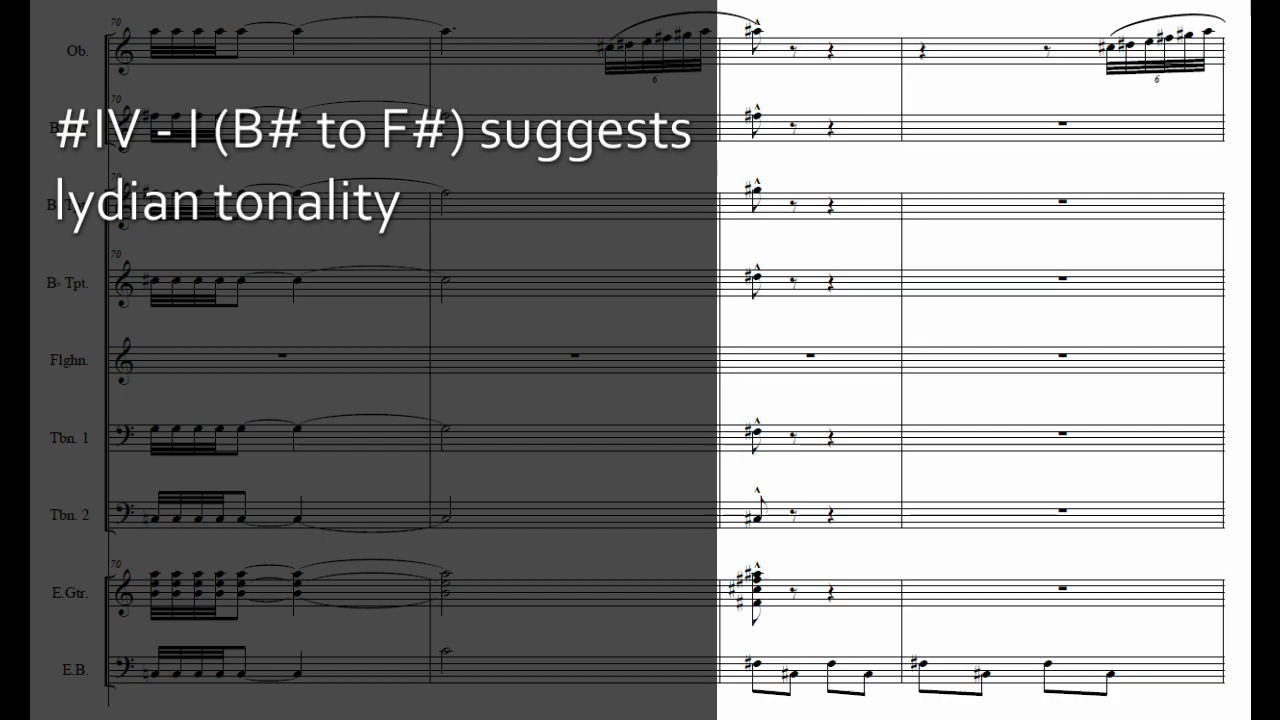
{"action": "scroll", "scroll_direction": "down", "scroll_amount": 3}
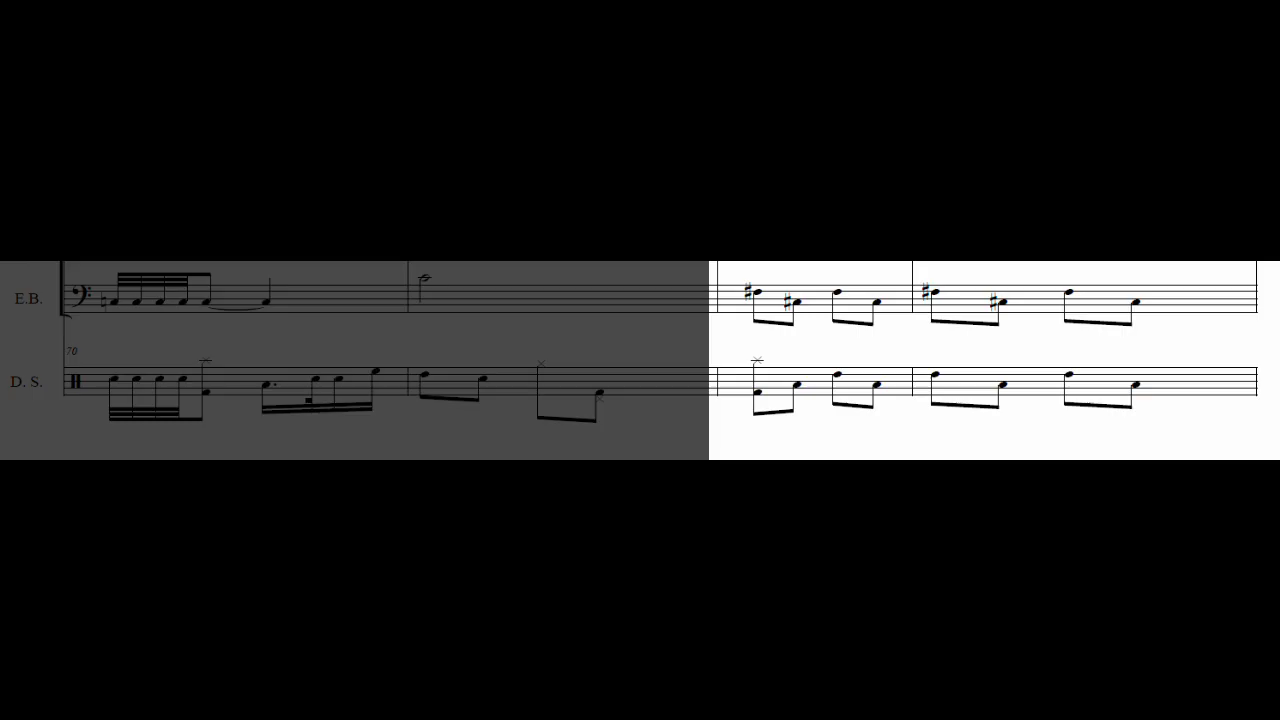